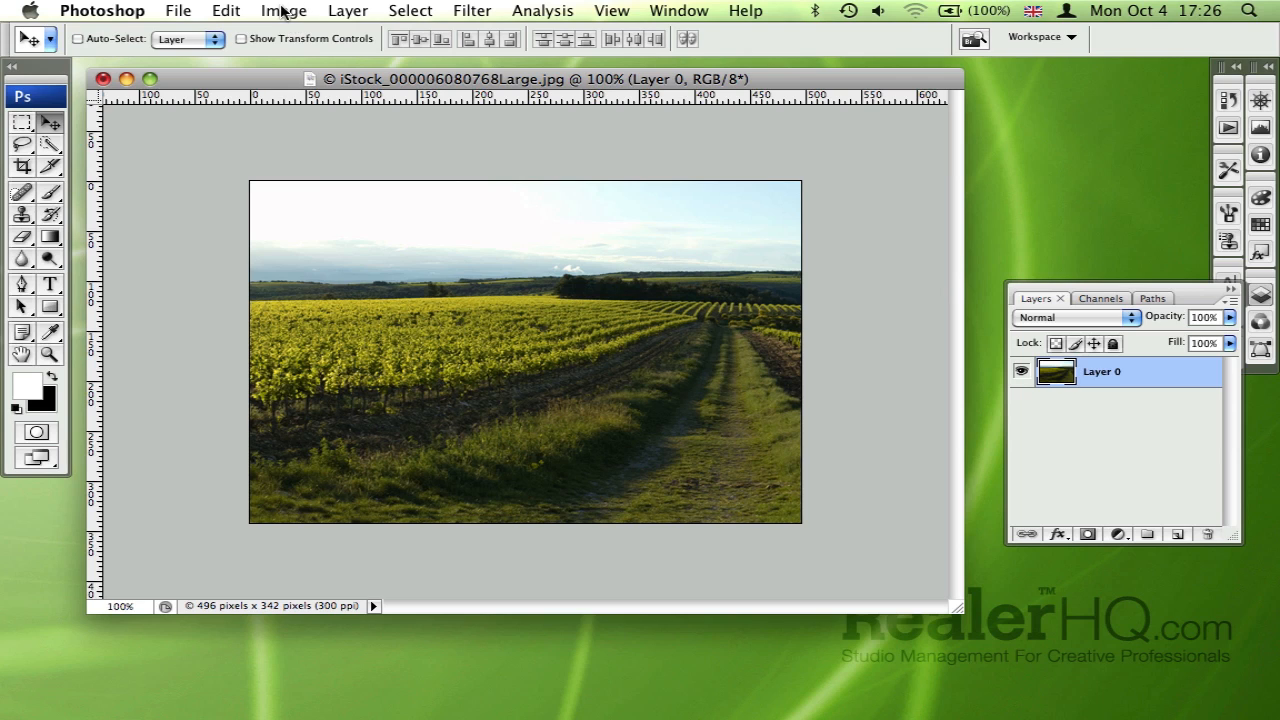
Check the Canvas Size settings from the Image menu and cancel without changing anything.
click(284, 12)
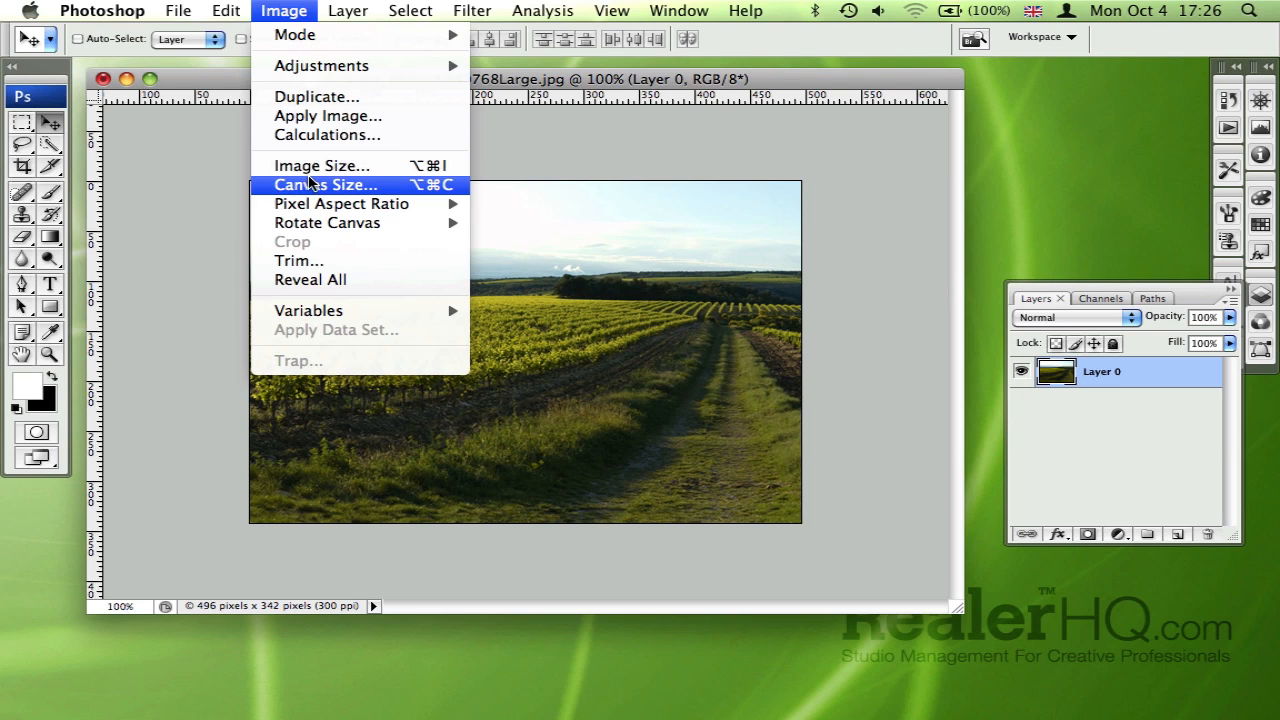
click(324, 184)
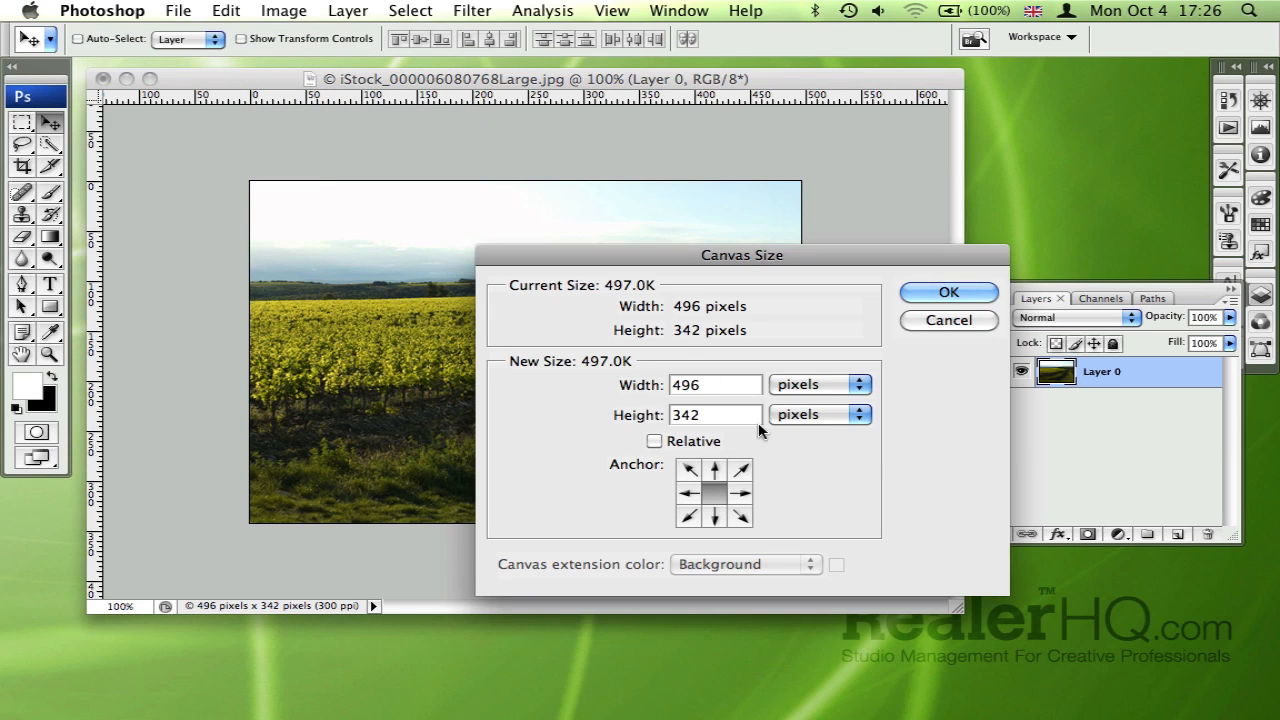
mouse_move(838, 468)
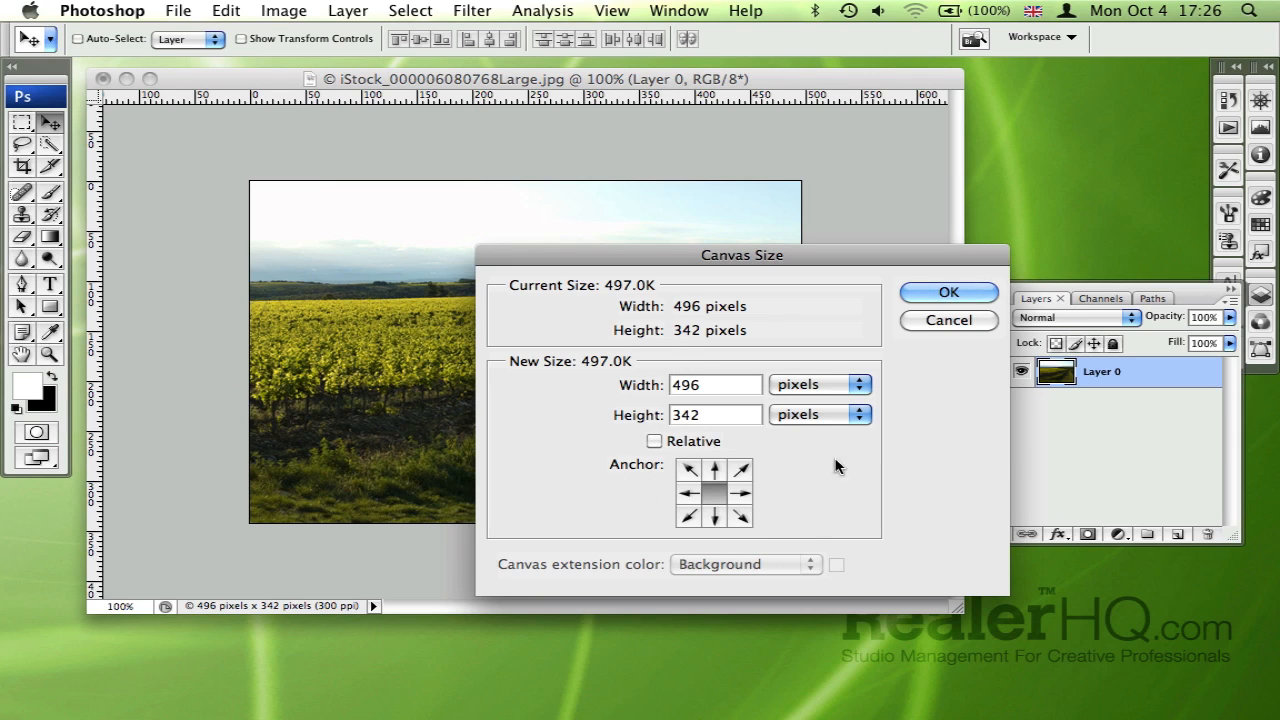
click(948, 292)
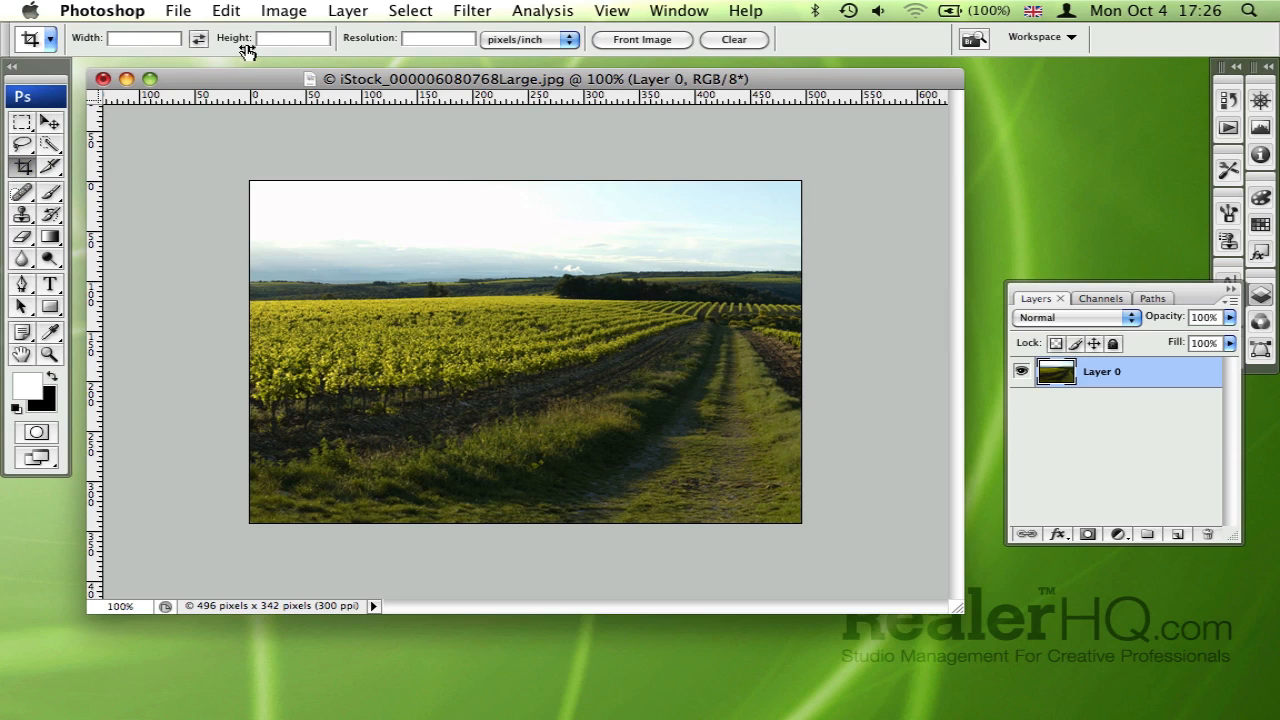
mouse_move(220, 152)
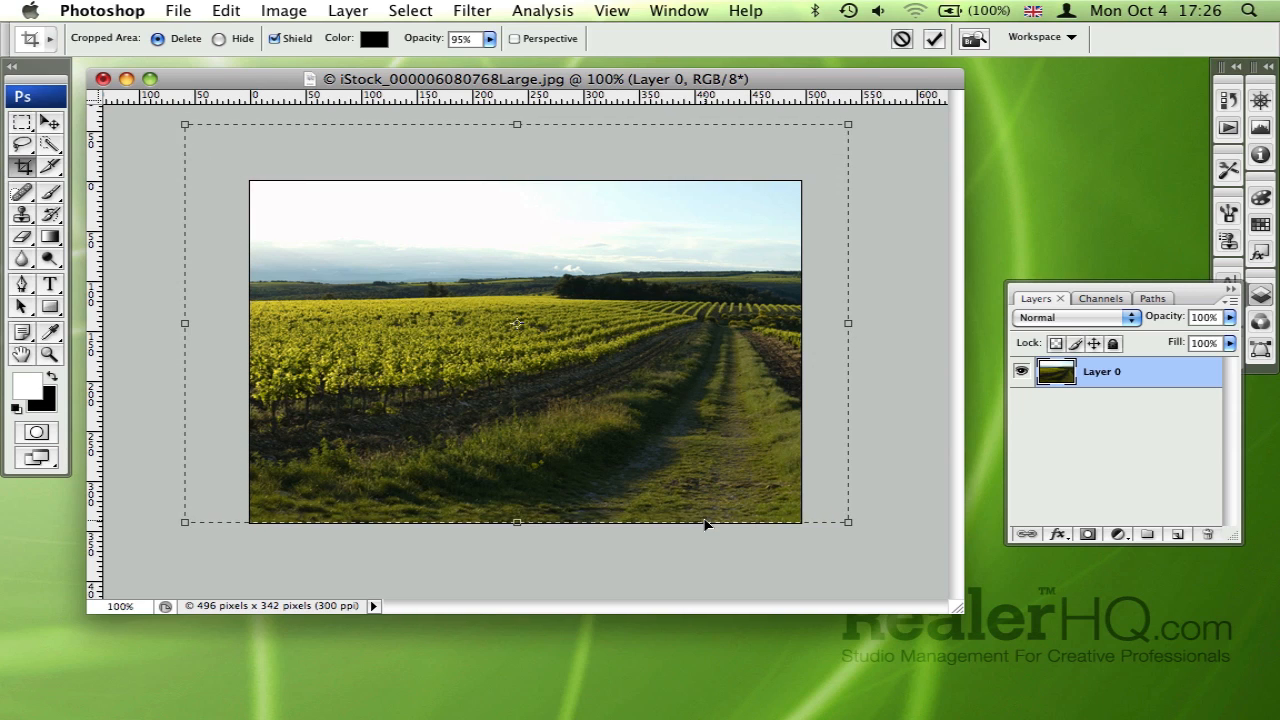
Reshape and move the crop marquee so it extends evenly past all four photo edges.
drag(704, 524, 818, 546)
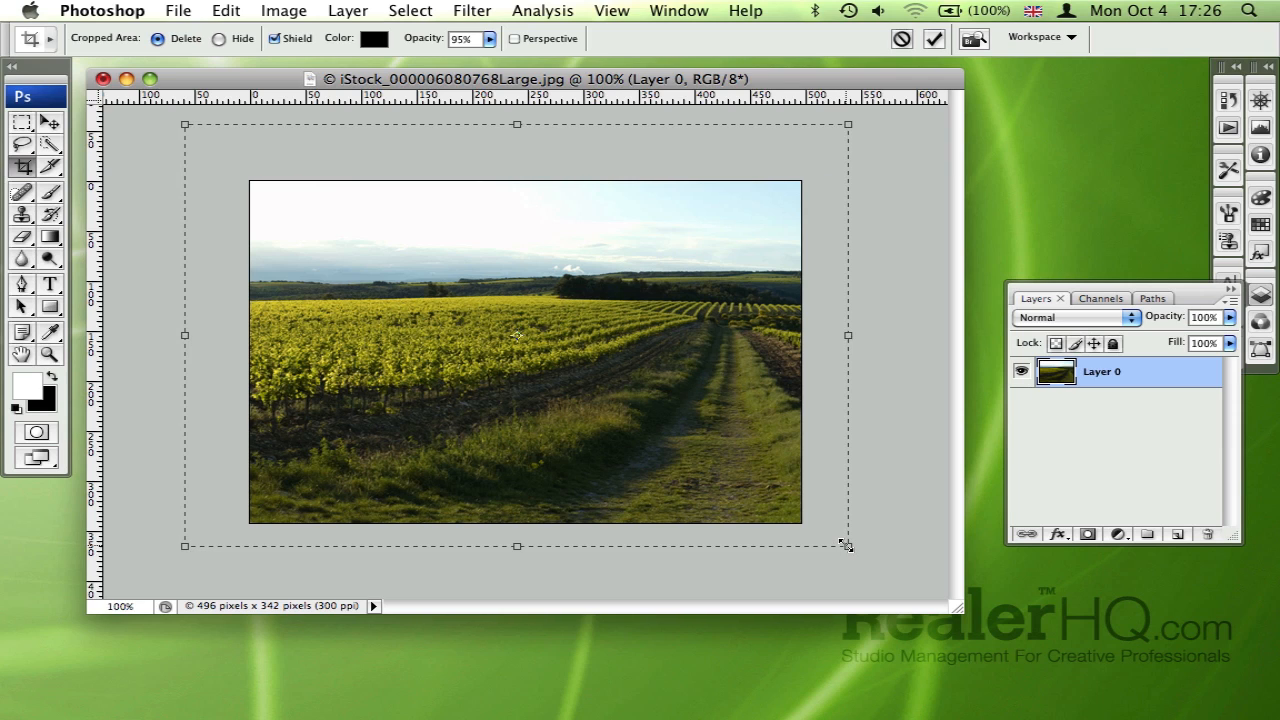
drag(848, 544, 842, 500)
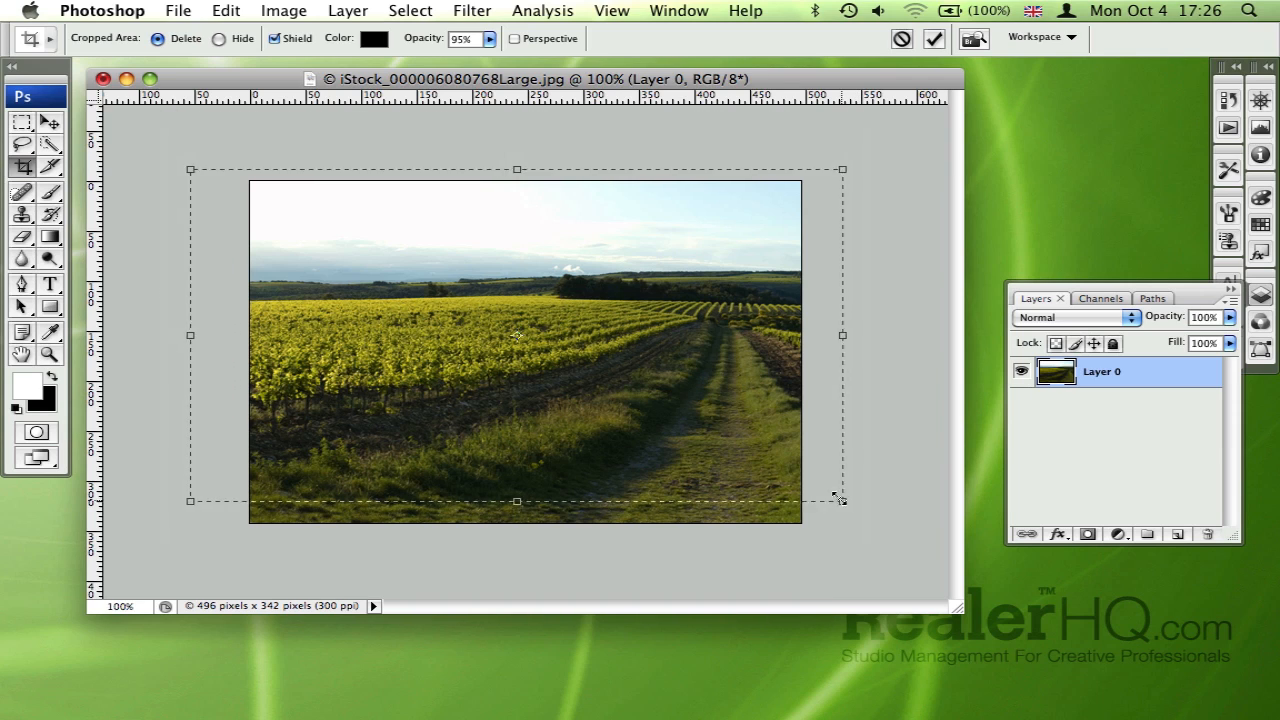
drag(842, 500, 776, 520)
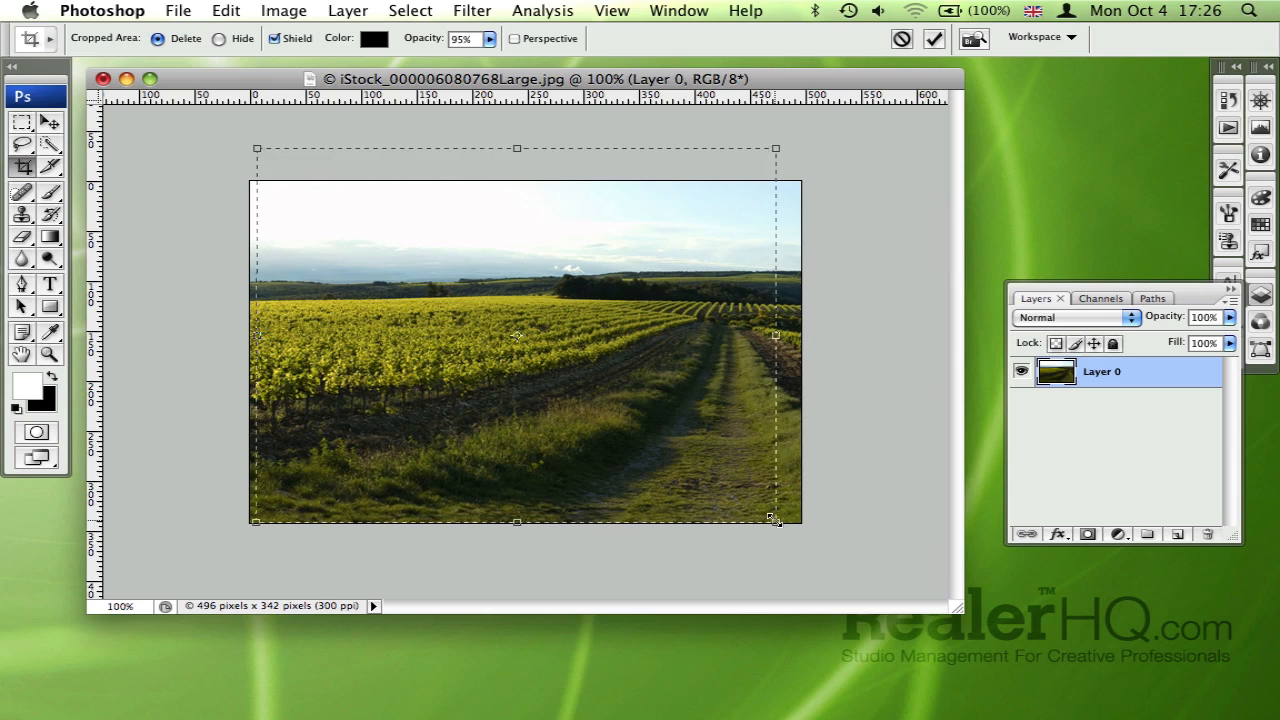
drag(776, 520, 848, 548)
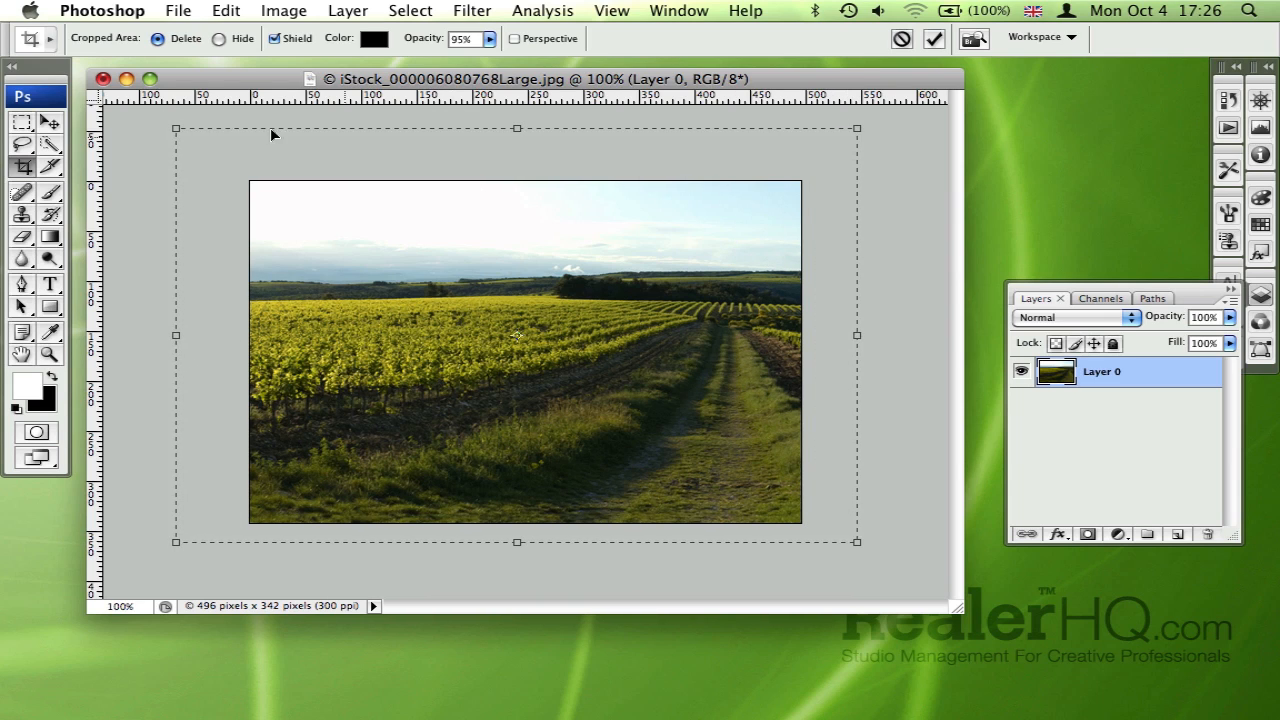
drag(176, 128, 200, 150)
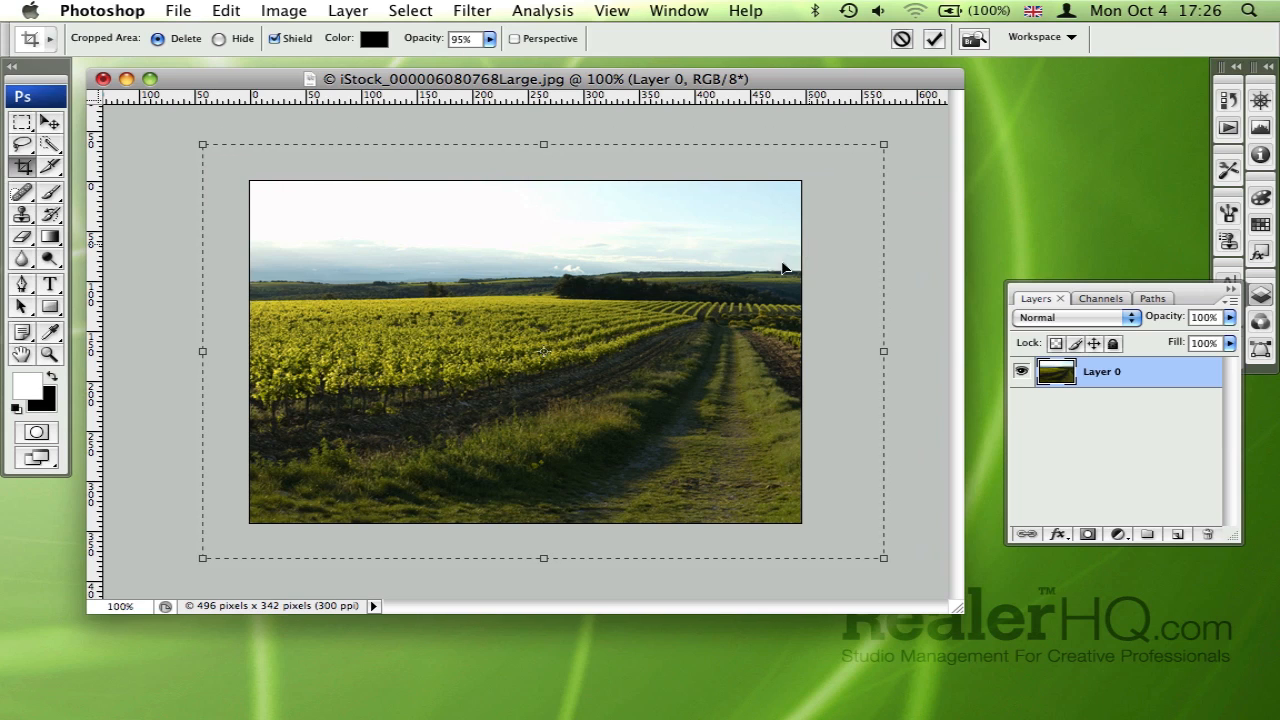
mouse_move(730, 288)
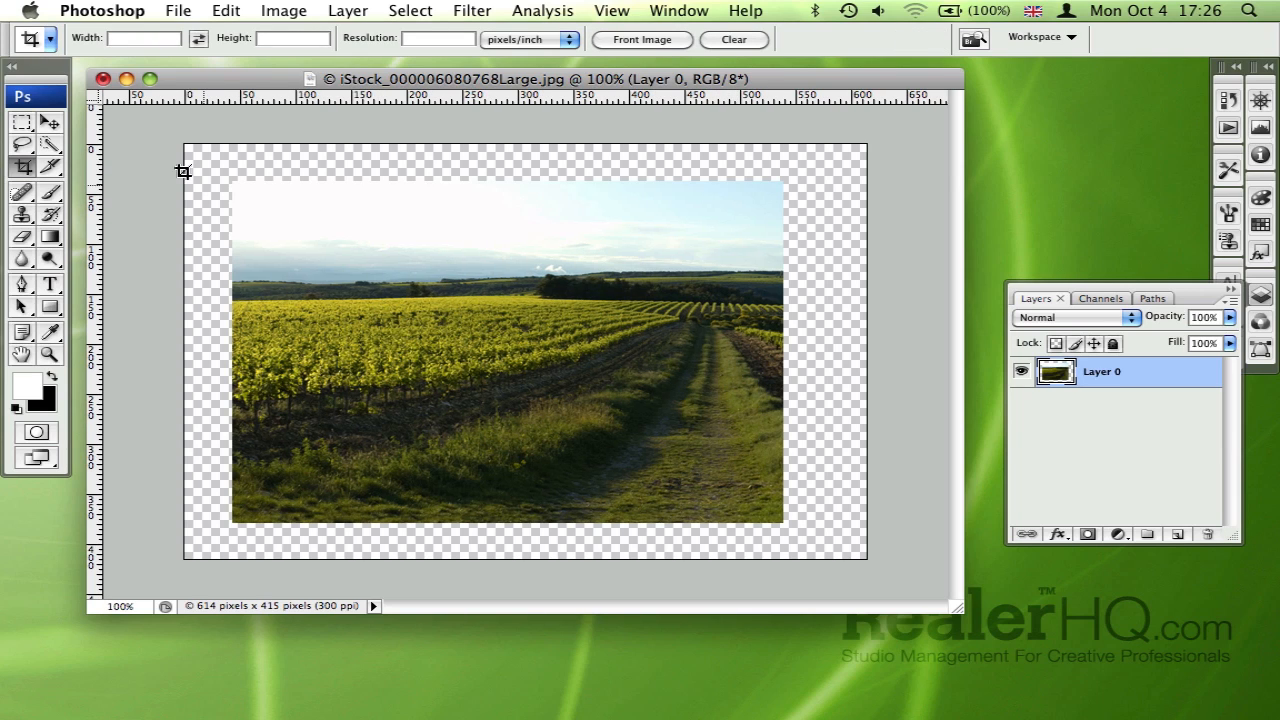
mouse_move(228, 172)
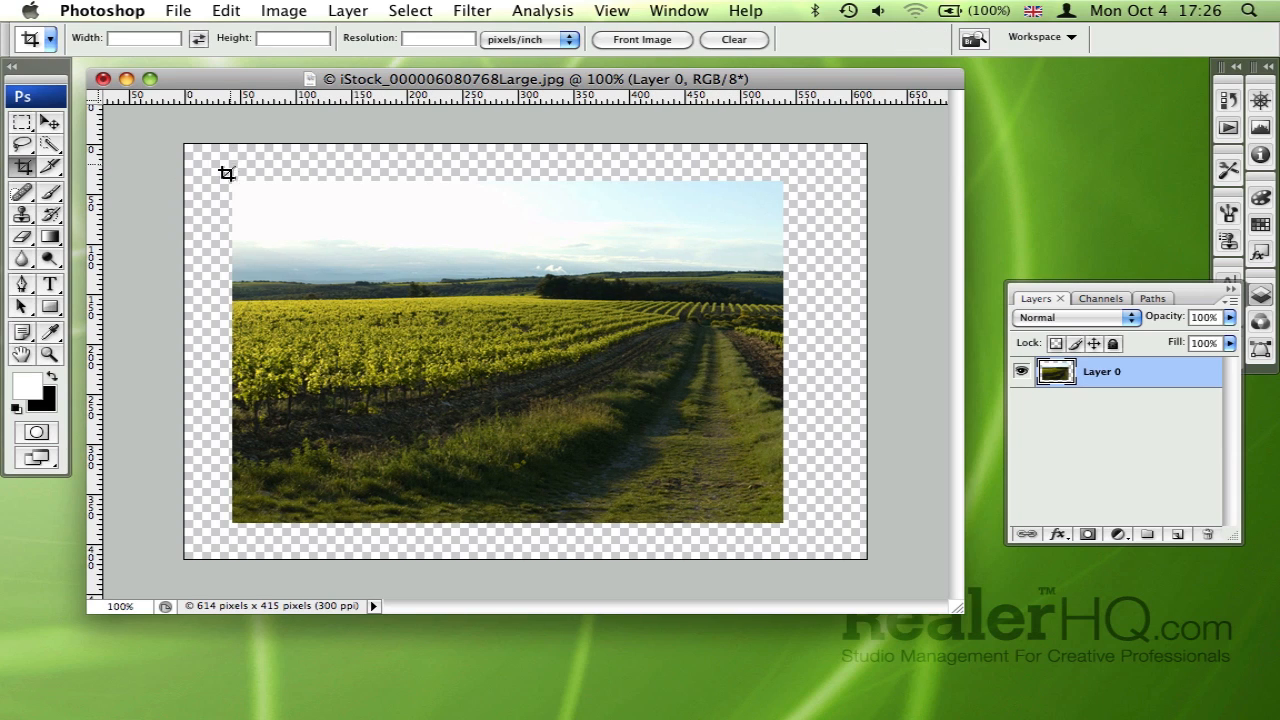
mouse_move(352, 374)
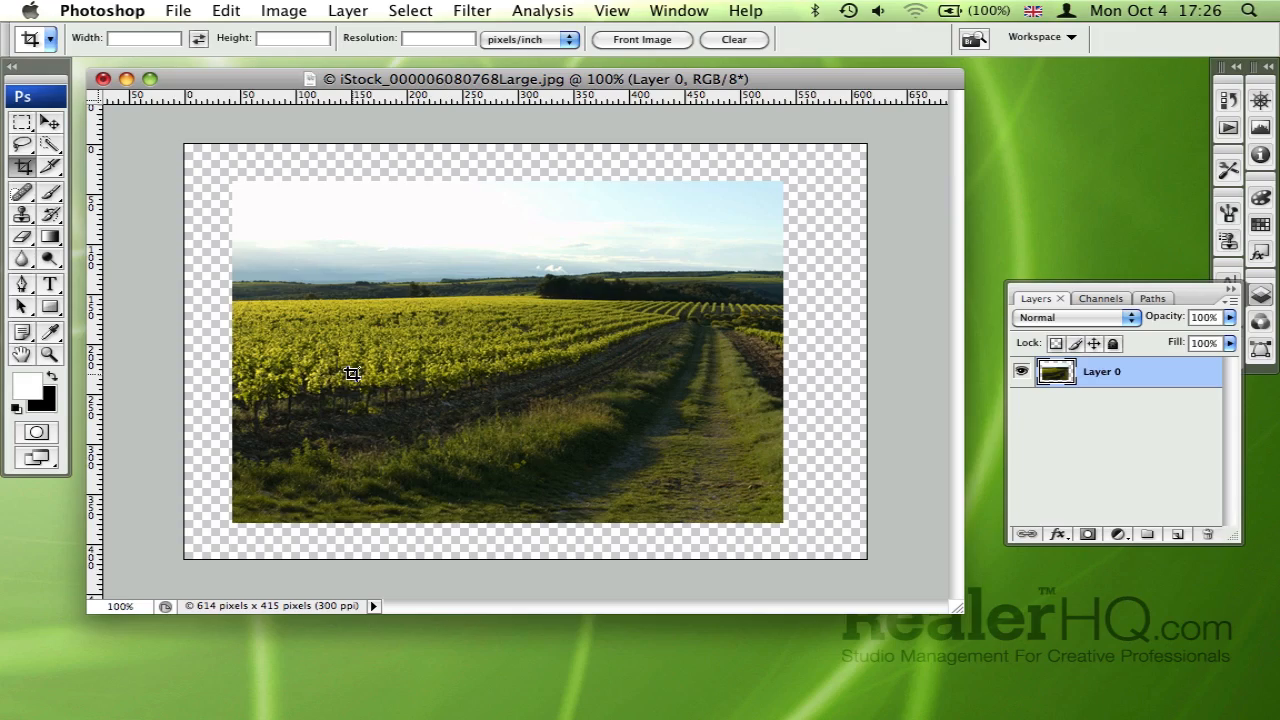